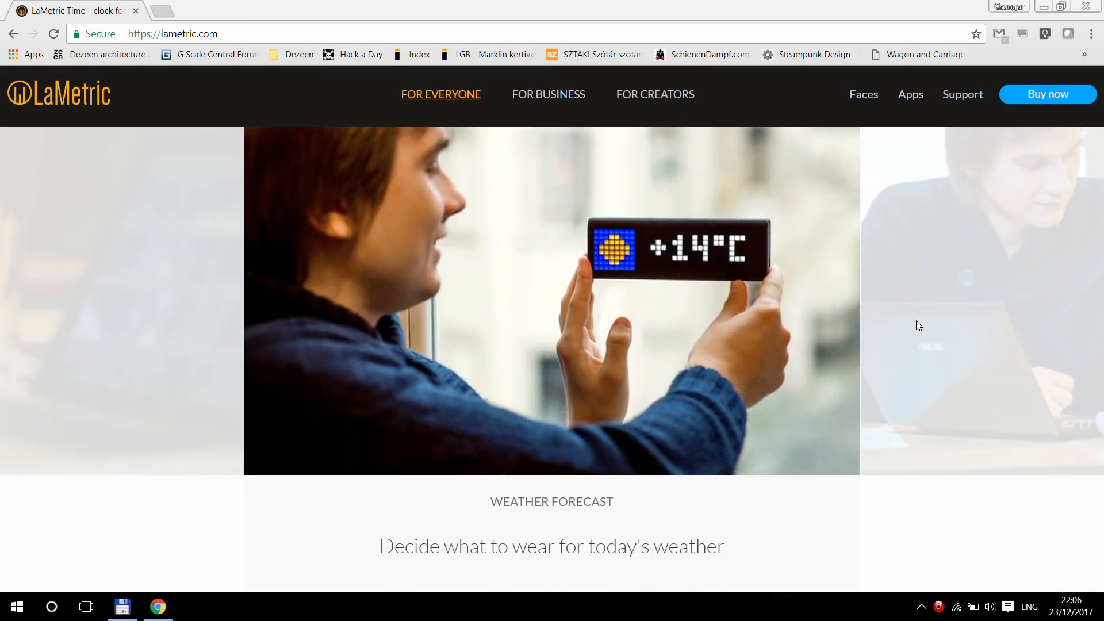
pyautogui.scroll(-3)
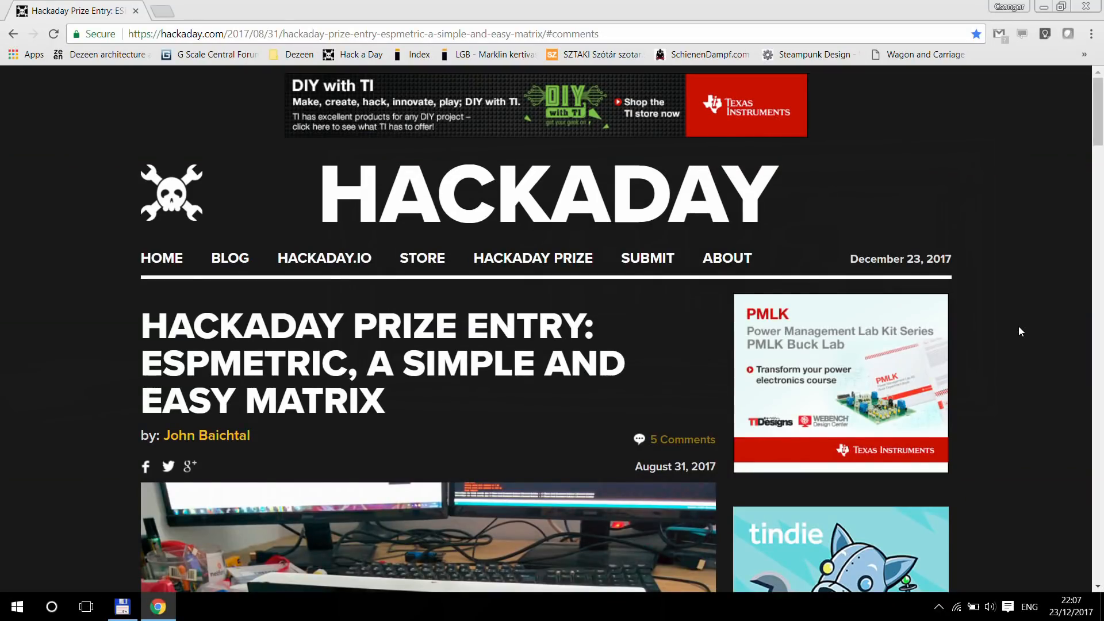
pyautogui.scroll(-3)
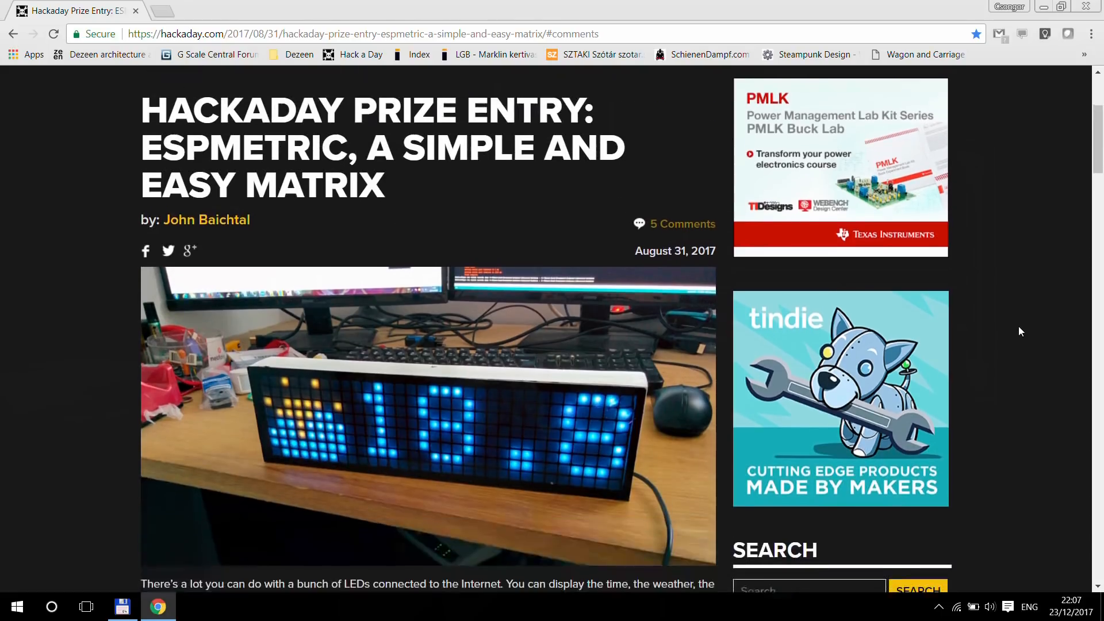
pyautogui.scroll(-3)
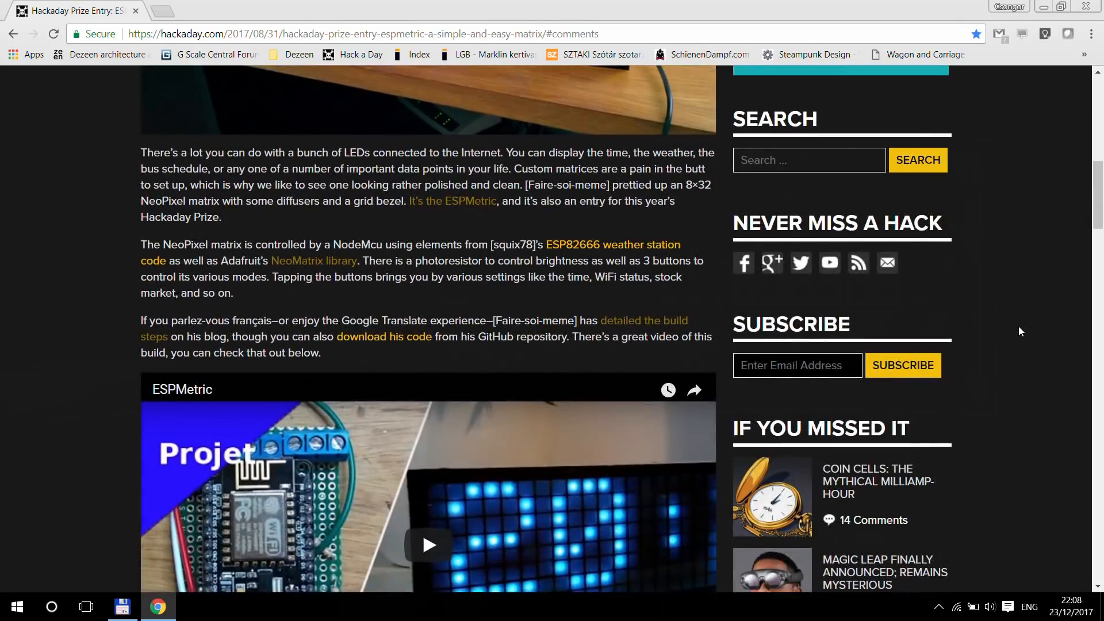